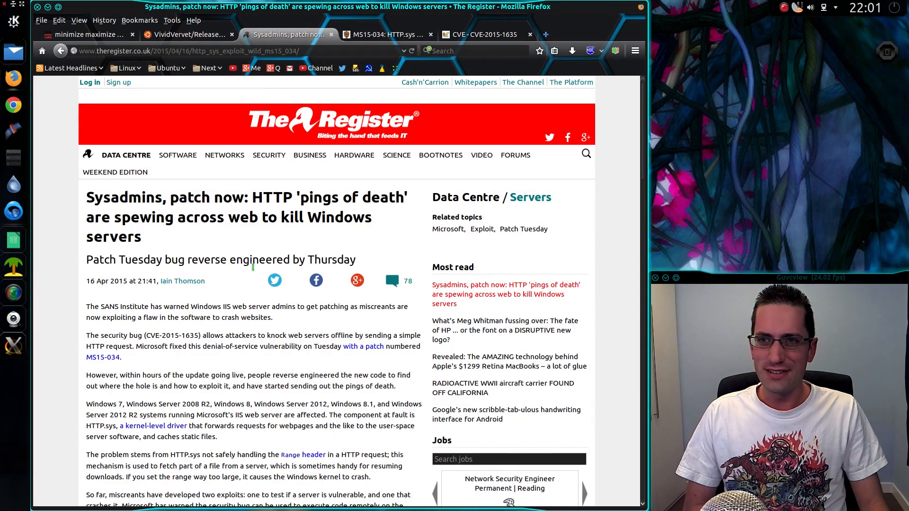
{"action": "mouse_move", "coordinate": [275, 395]}
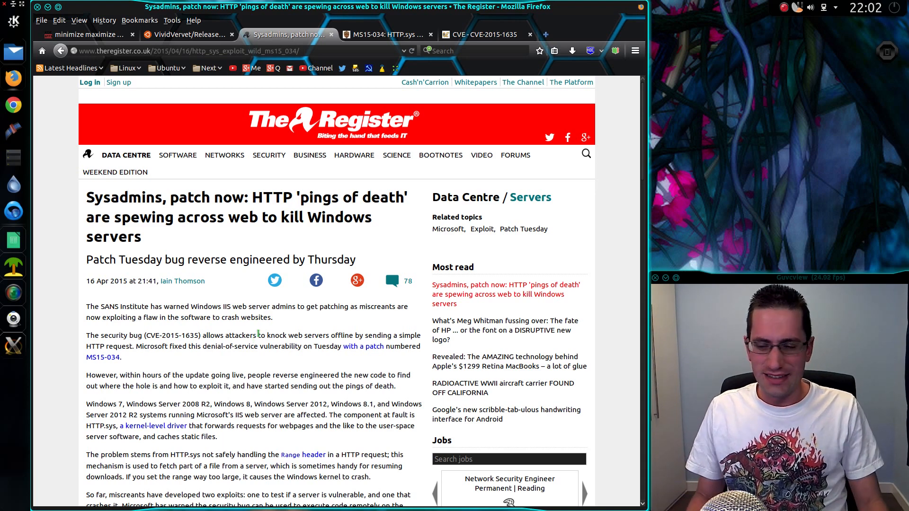
Step: Scroll down the article until the boxed curl test command is in view
{"action": "scroll", "scroll_direction": "down", "scroll_amount": 3}
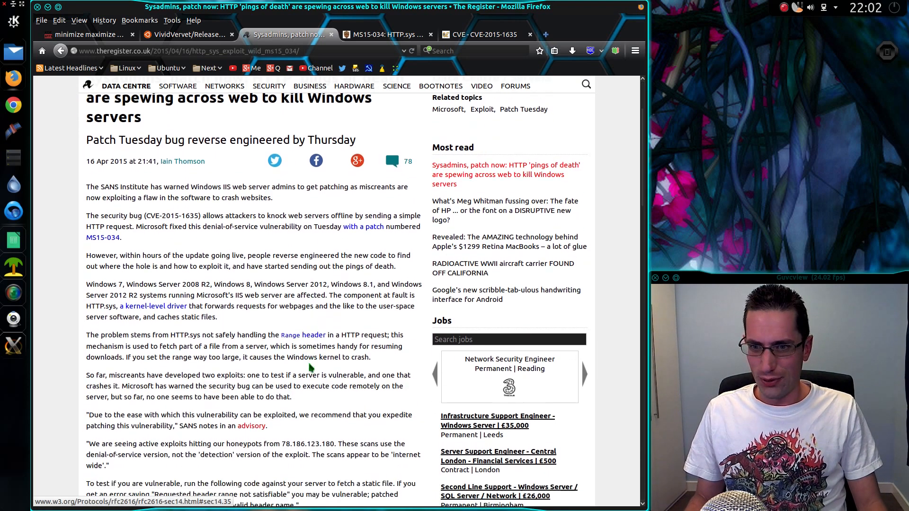
{"action": "scroll", "scroll_direction": "down", "scroll_amount": 3}
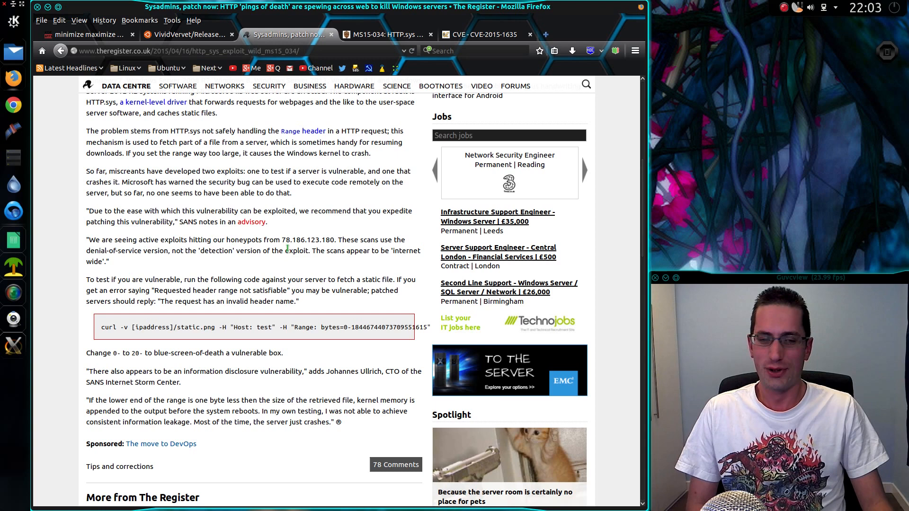
Step: Select a word in the article text, then scroll back to the 'pings of death' headline
{"action": "double_click", "coordinate": [306, 240]}
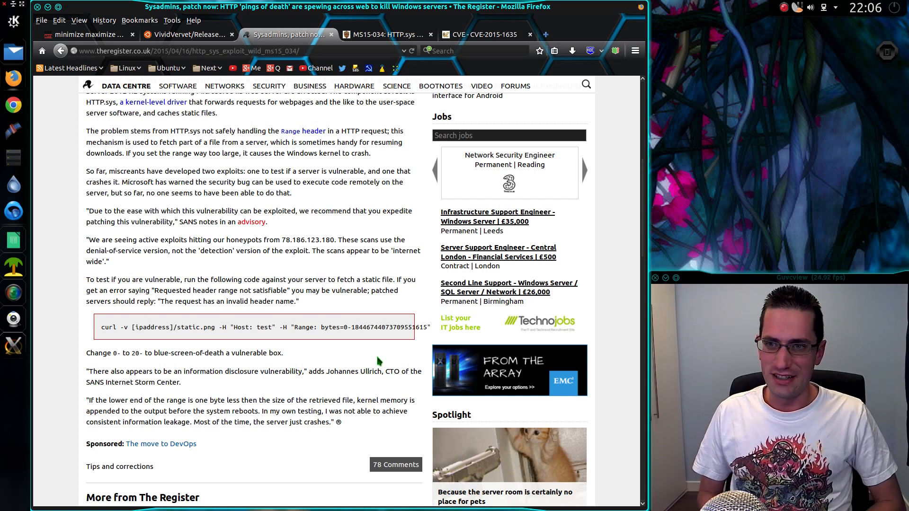
{"action": "scroll", "scroll_direction": "up", "scroll_amount": 3}
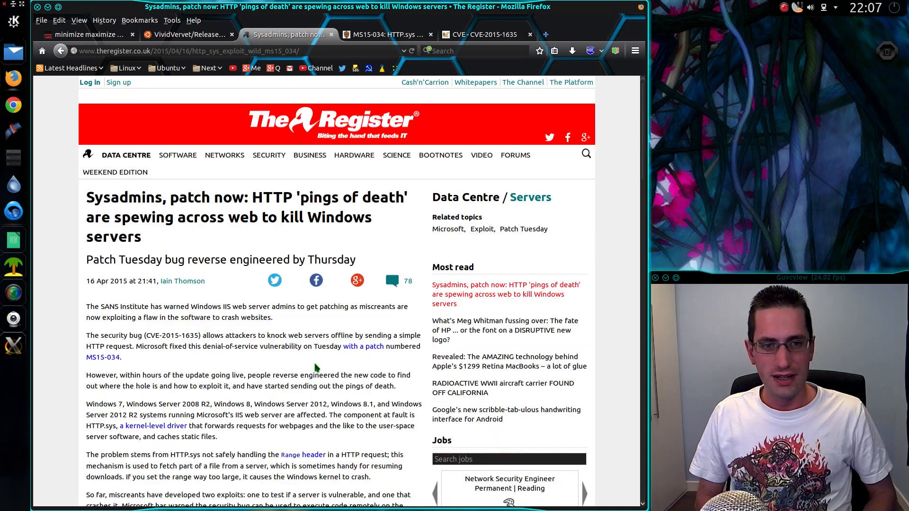